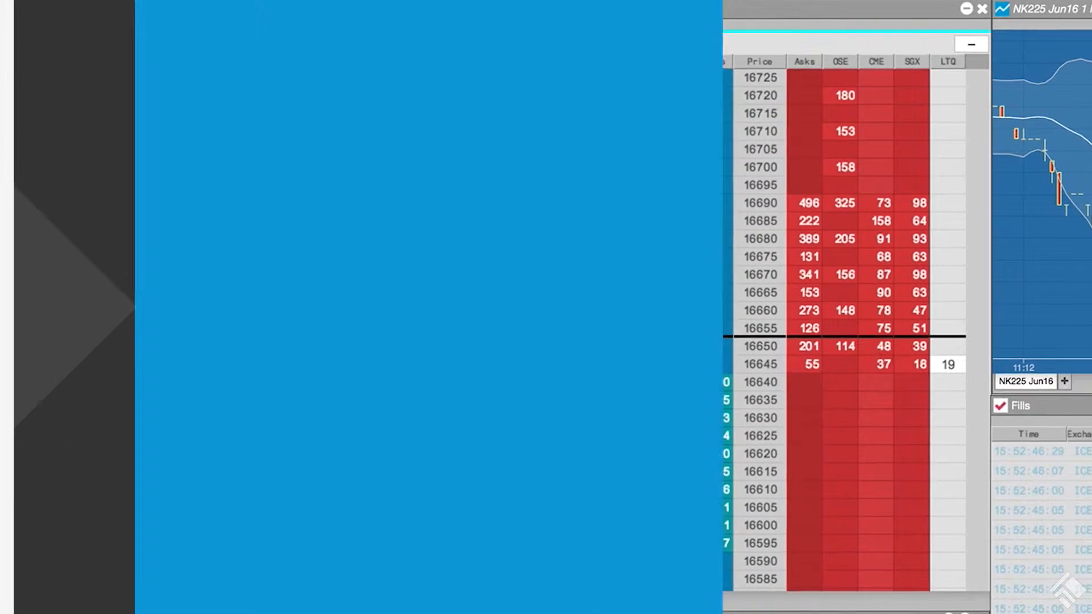
Step: Open the Aggregator widget from the Widgets menu to see existing aggregates
click(168, 13)
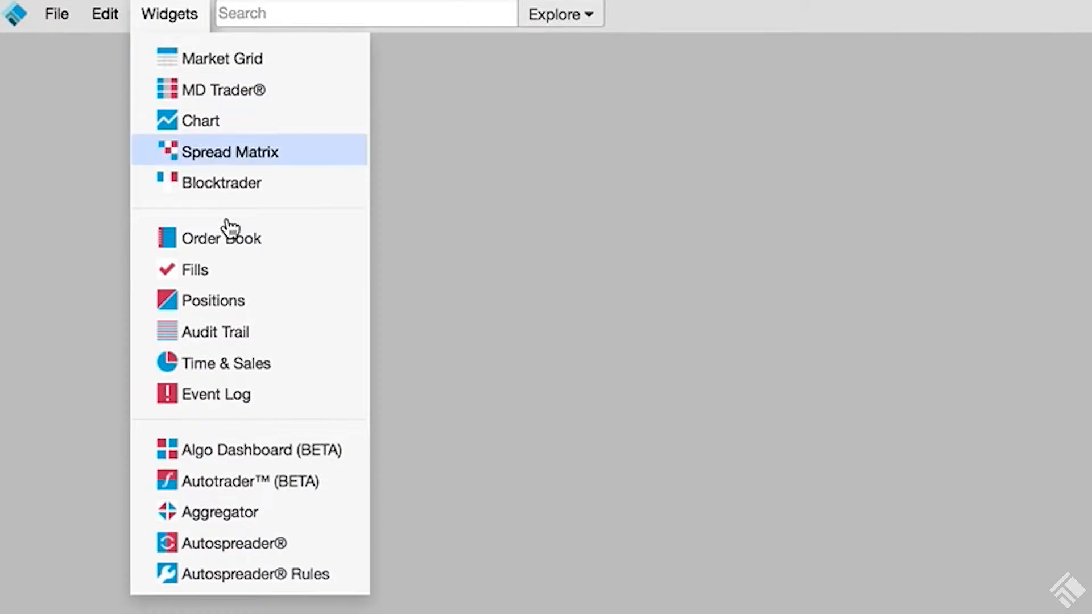
click(218, 512)
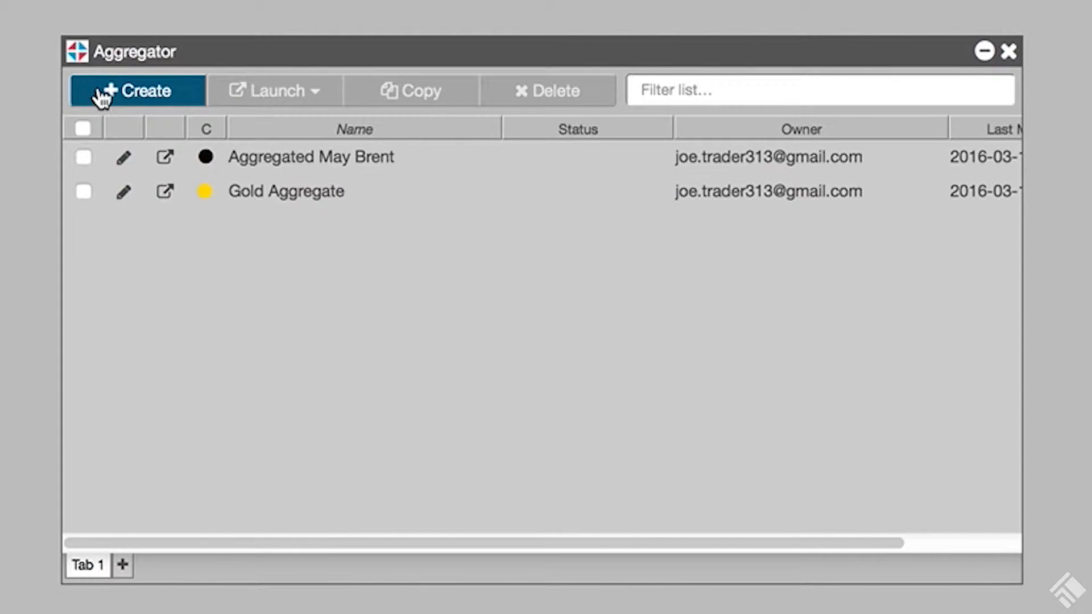
Step: Create a new aggregated instrument named Aggregated Nikkei with blue as its colour
click(137, 90)
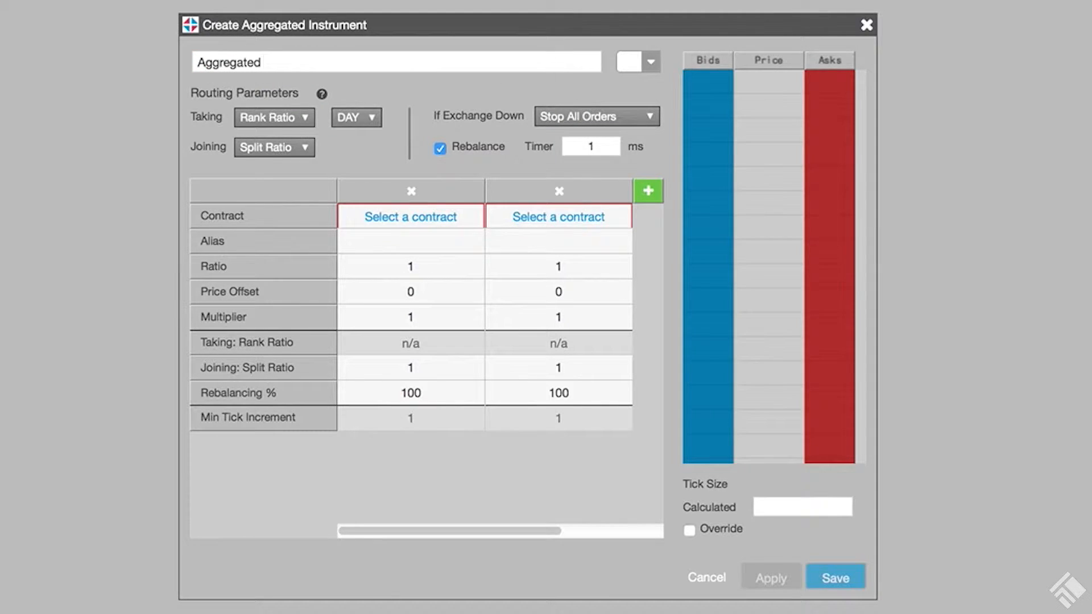
click(650, 61)
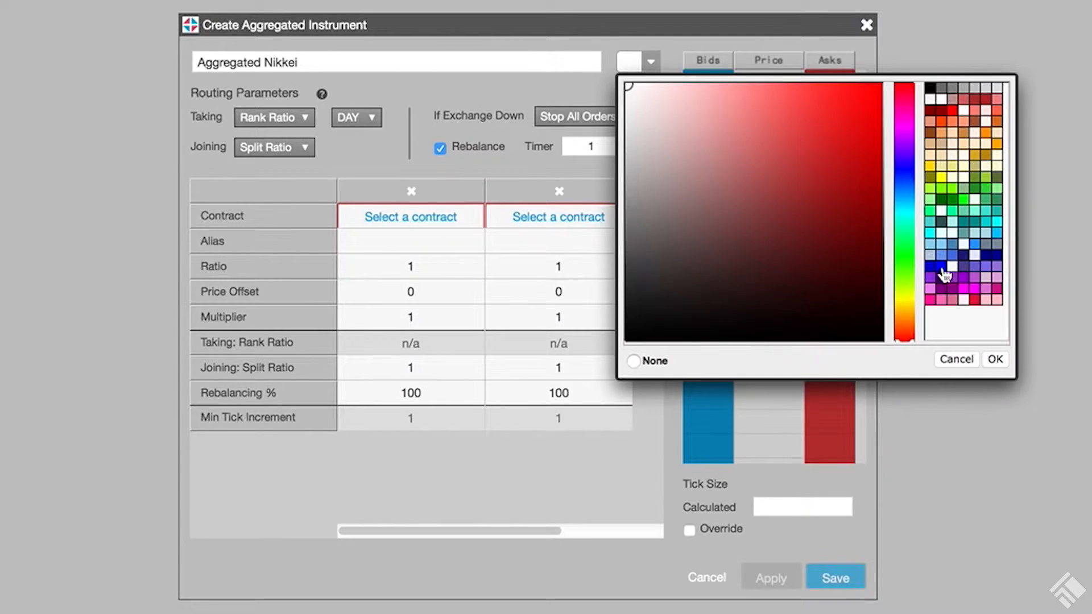
click(994, 358)
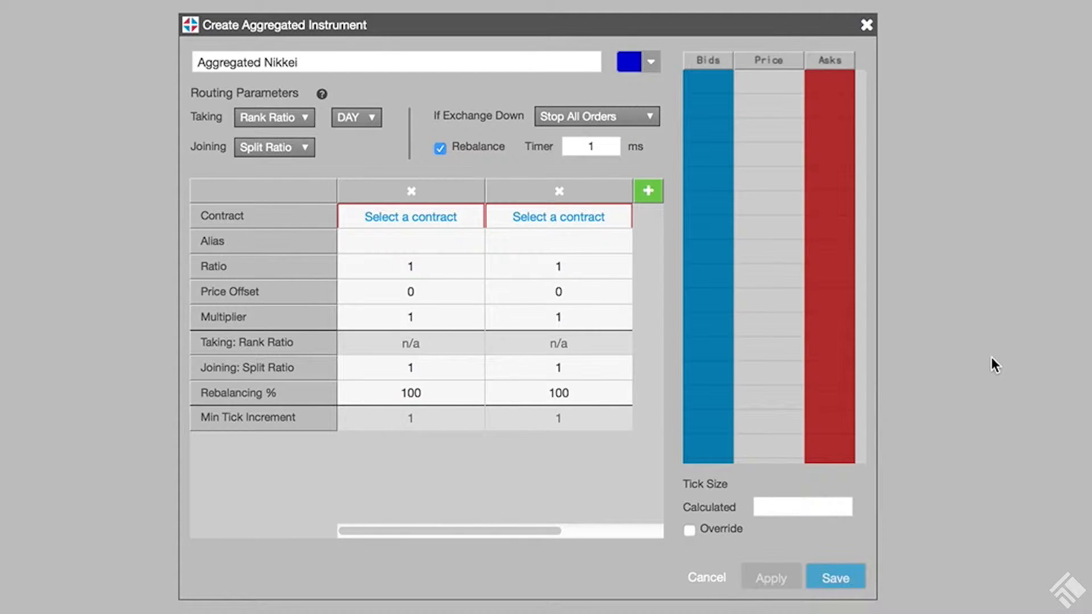
Step: Add NK225 Jun16 as the first leg and alias it OSE
click(410, 216)
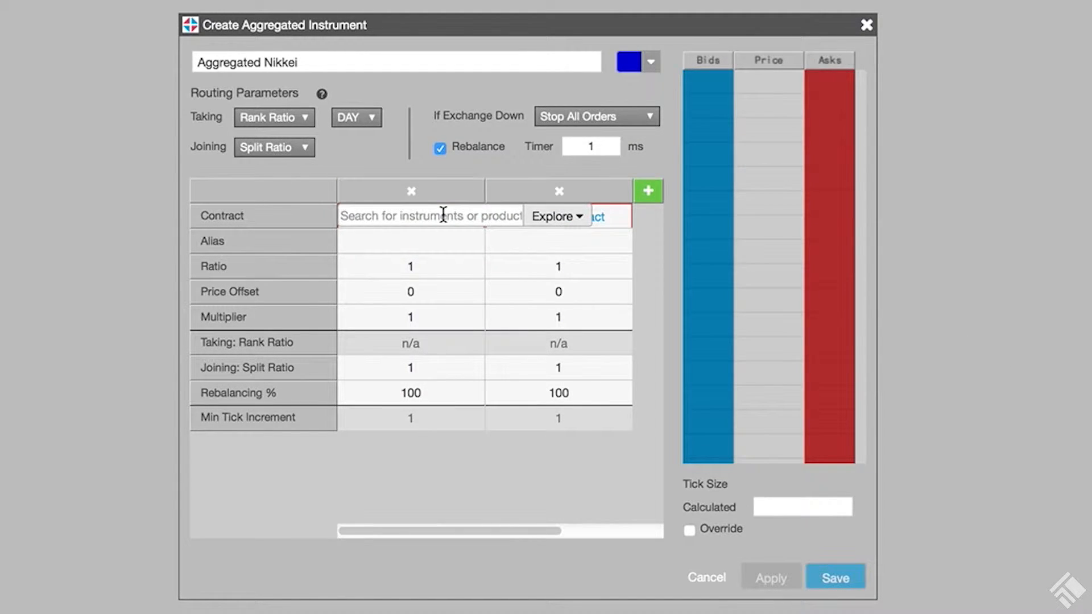
text(OSE)
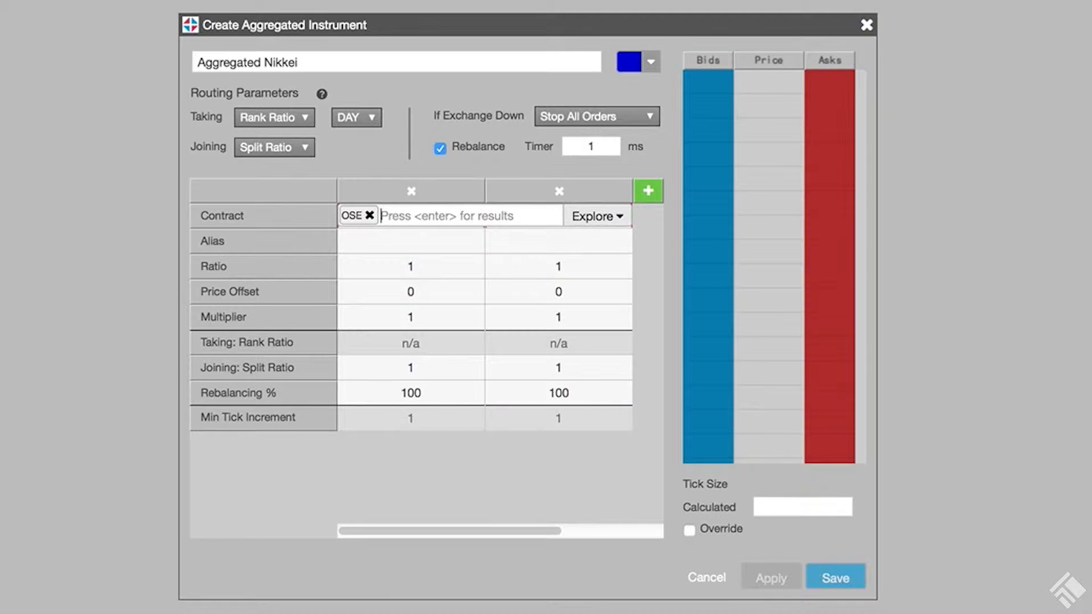
text(nk225)
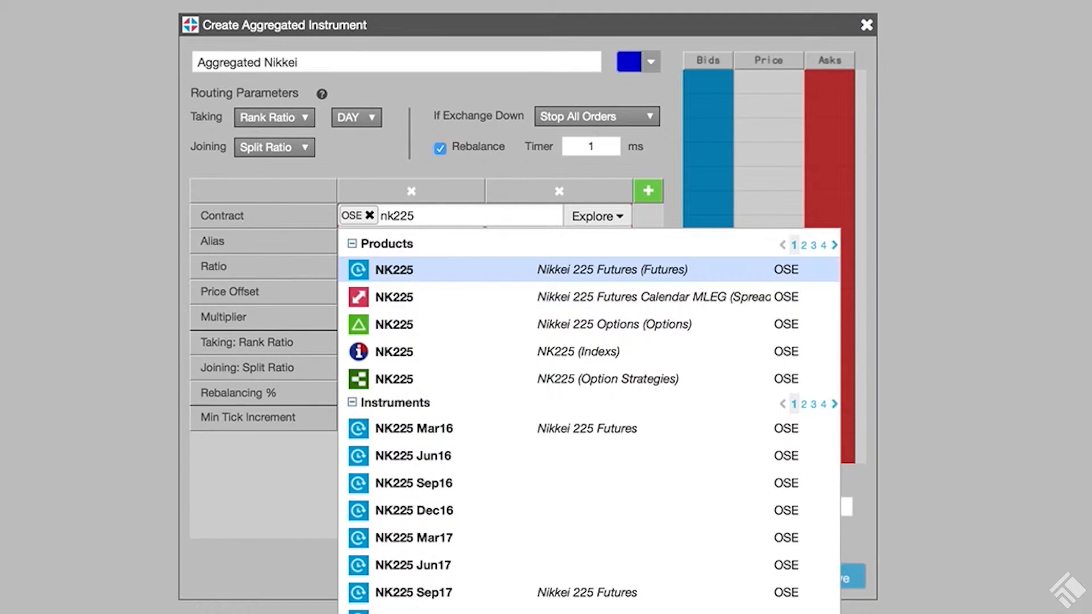
click(413, 455)
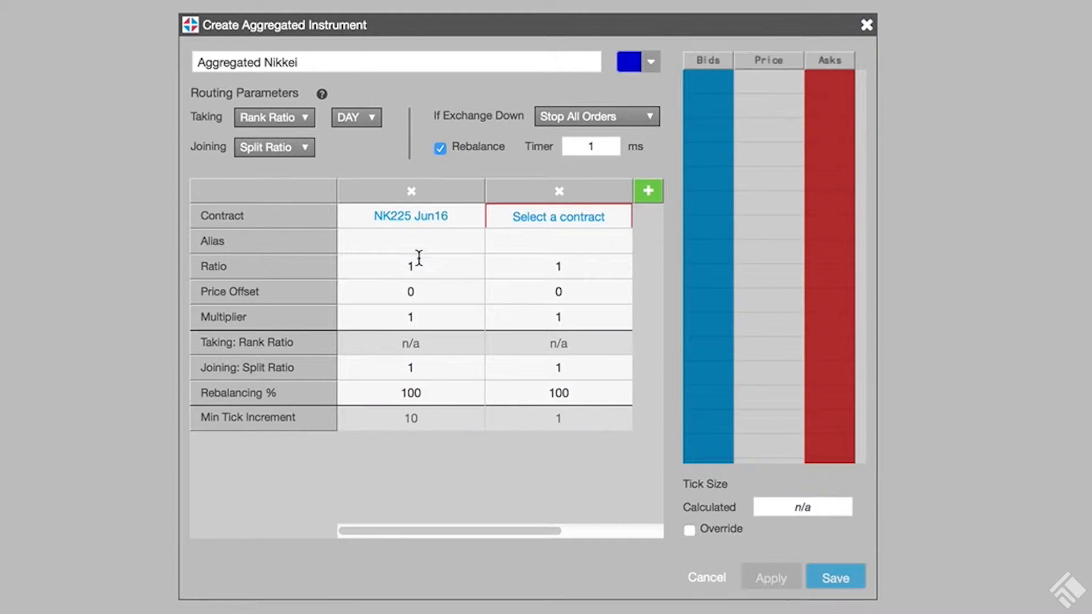
text(OSE)
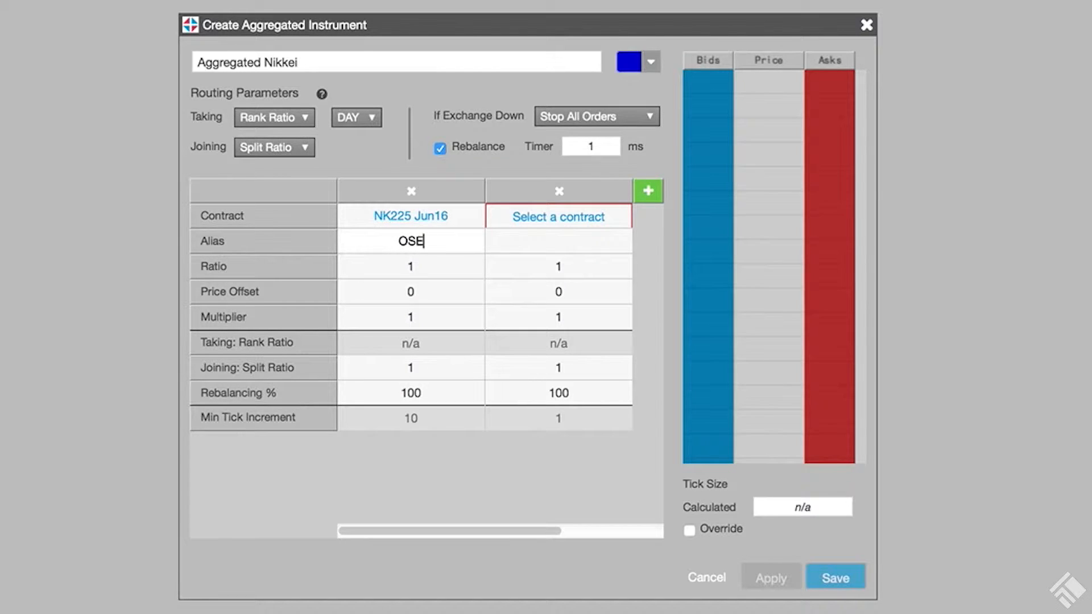
Step: Add NIY Jun16 as the second leg and alias it CME
click(558, 216)
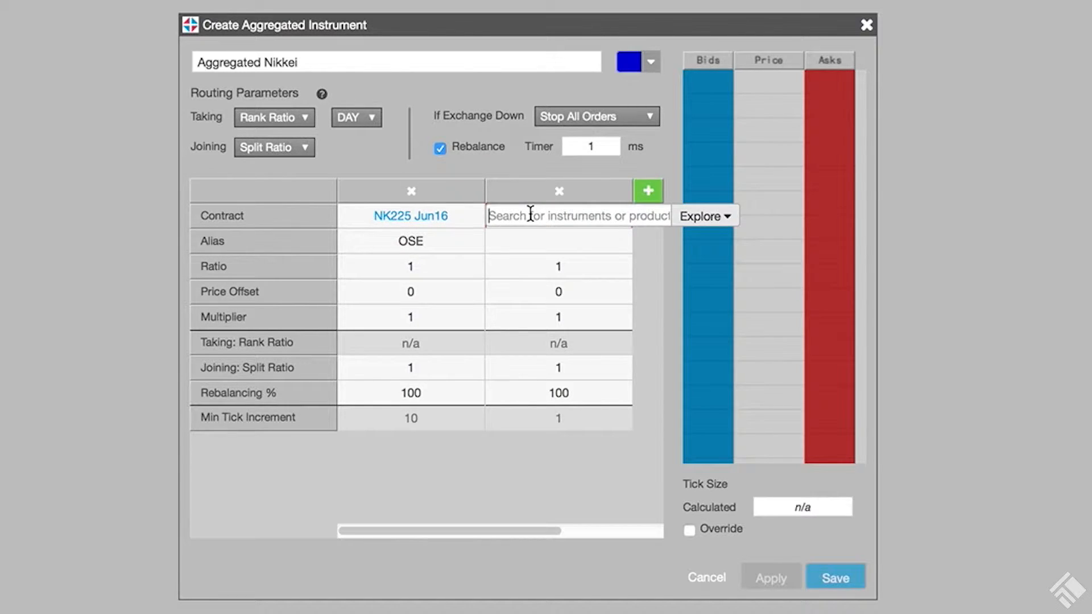
text(NIY)
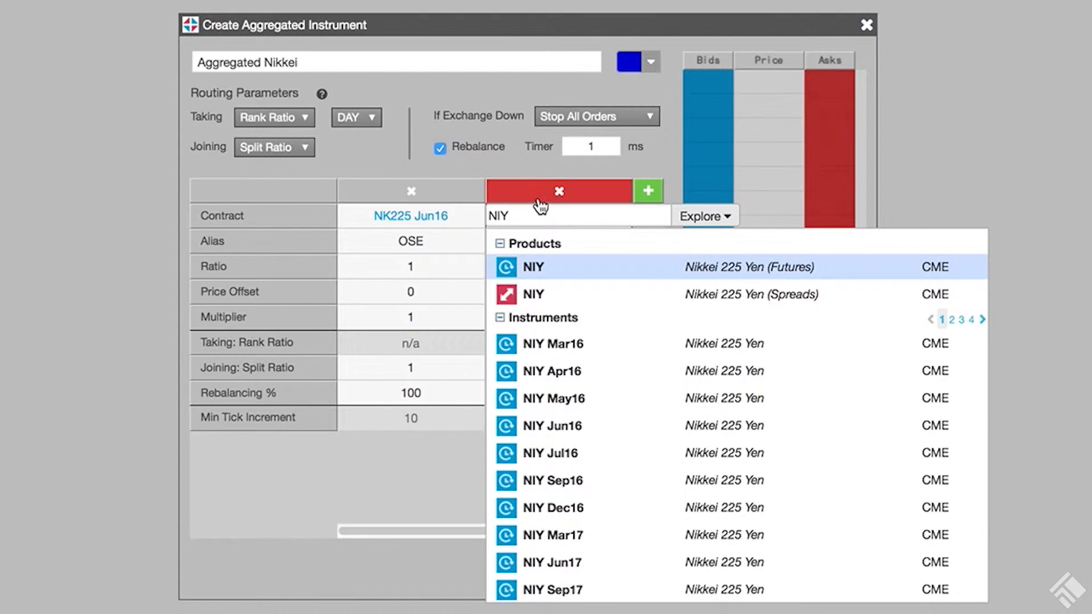
click(553, 425)
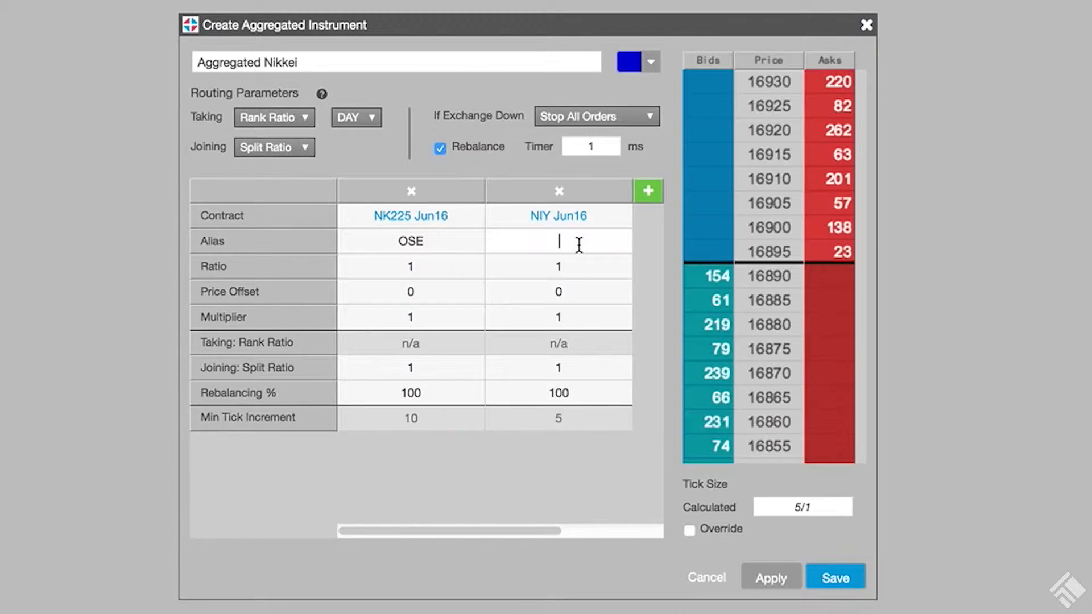
text(CME)
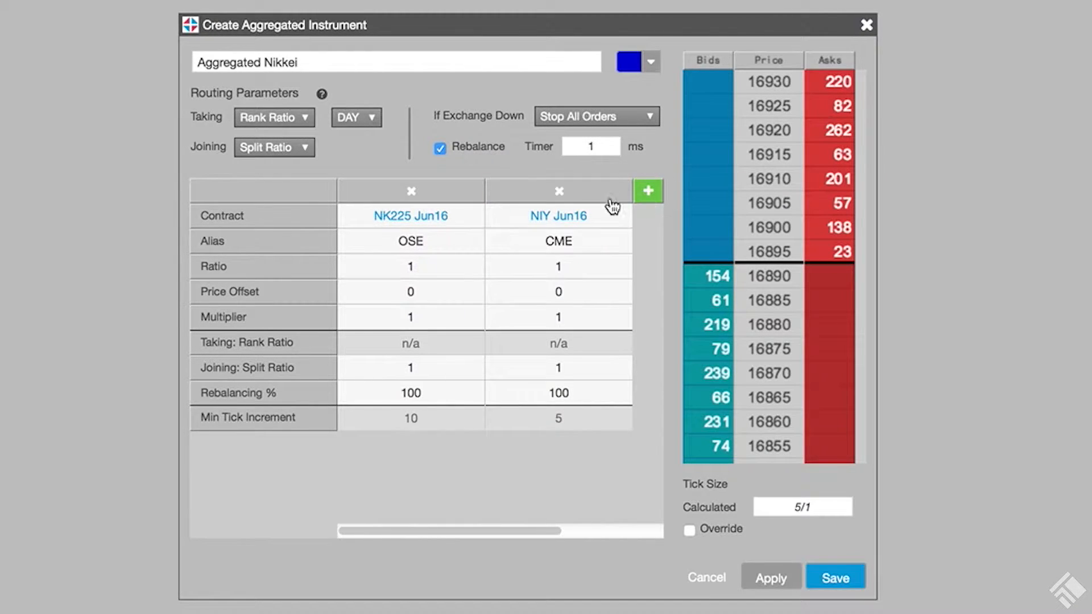
Step: Add NK Jun16 as a third leg column aliased SGX
click(411, 192)
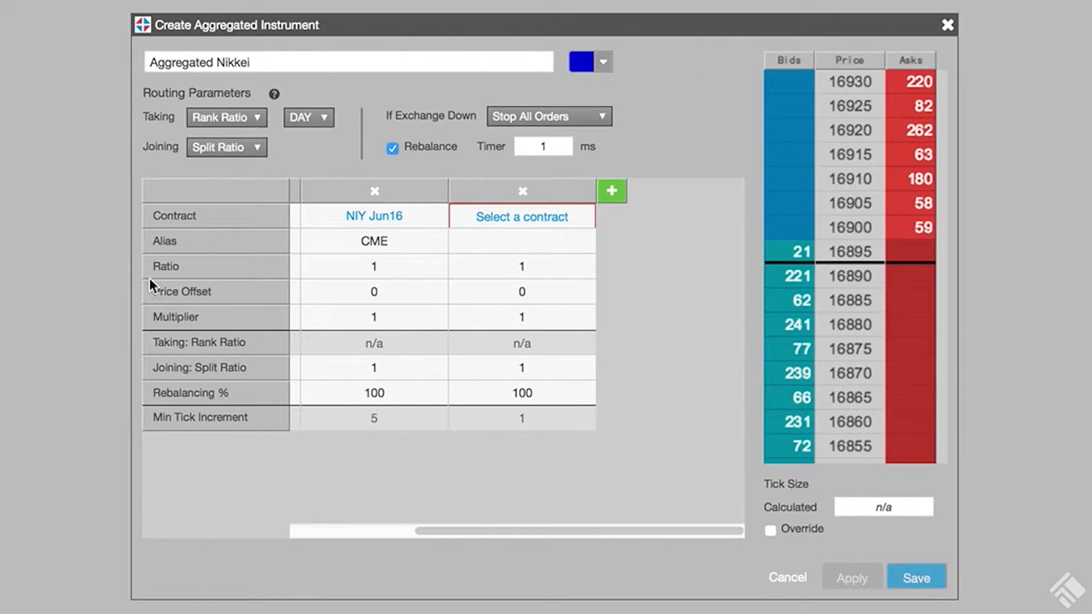
text(SGX)
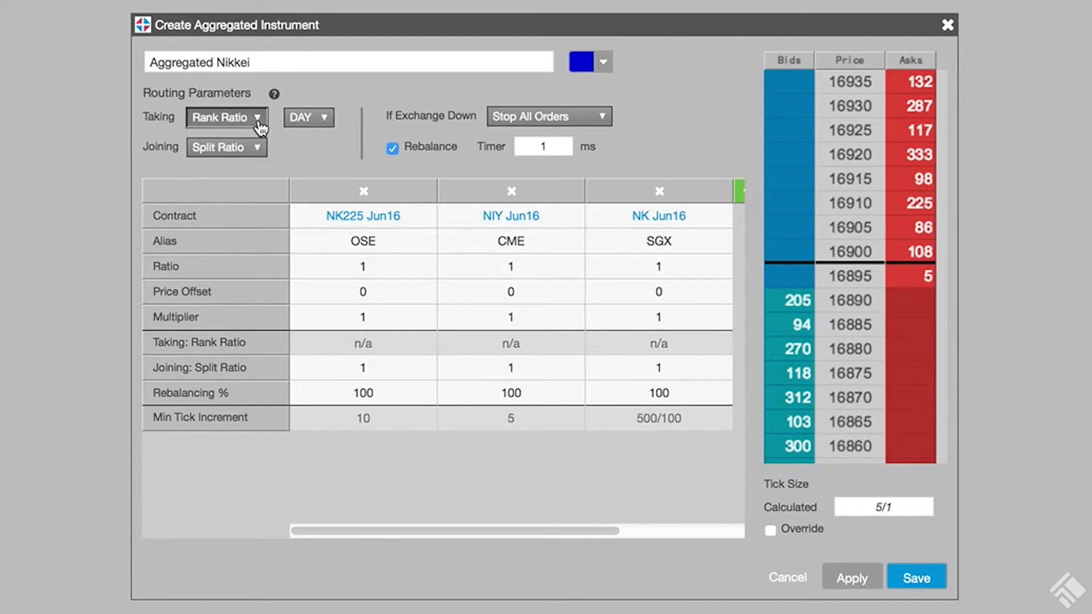
click(225, 116)
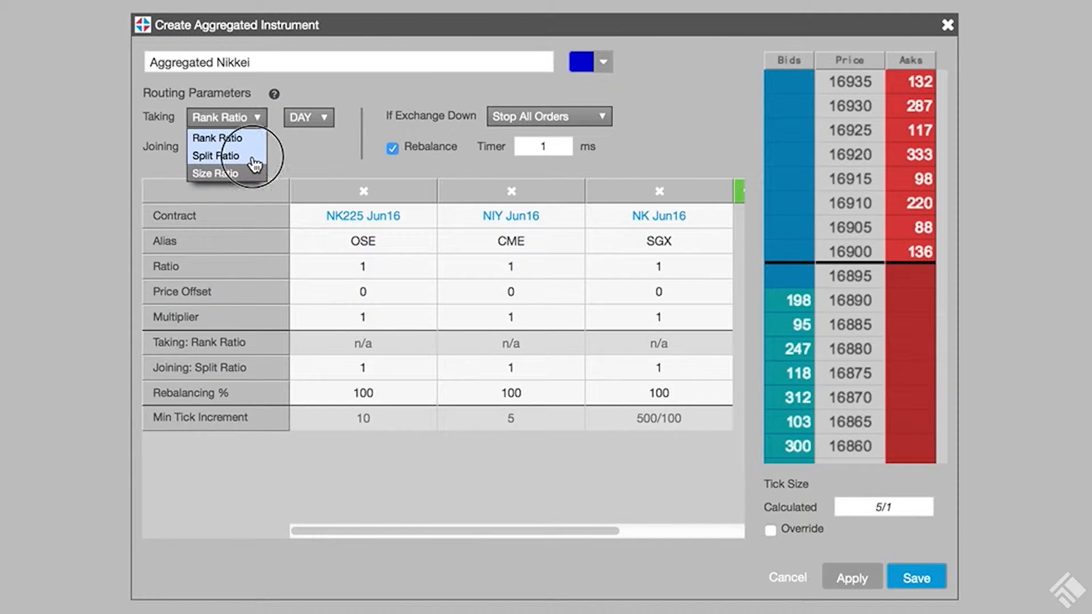
click(216, 156)
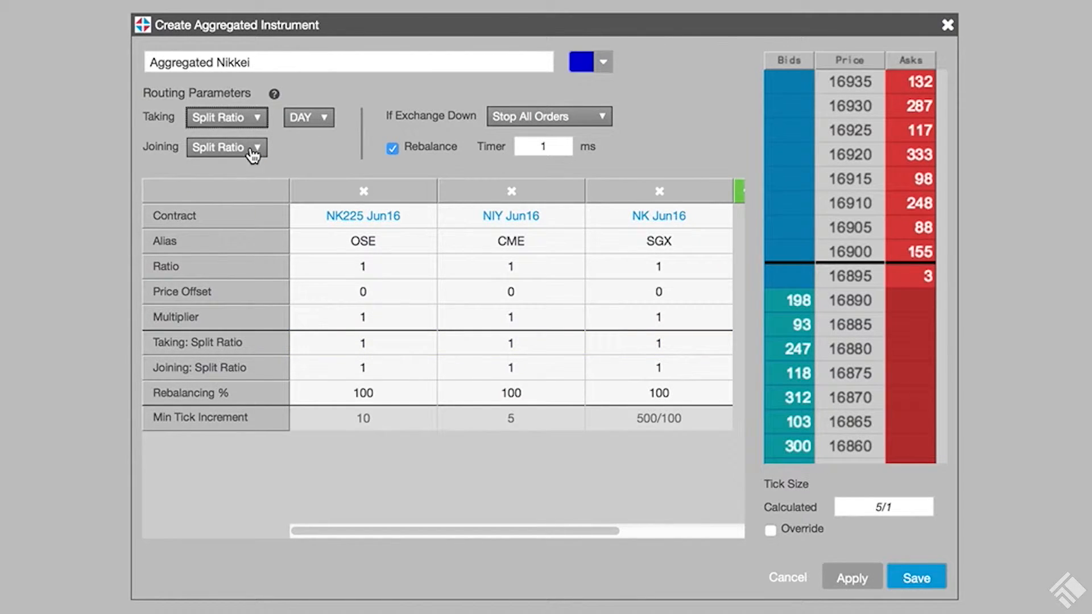
click(225, 147)
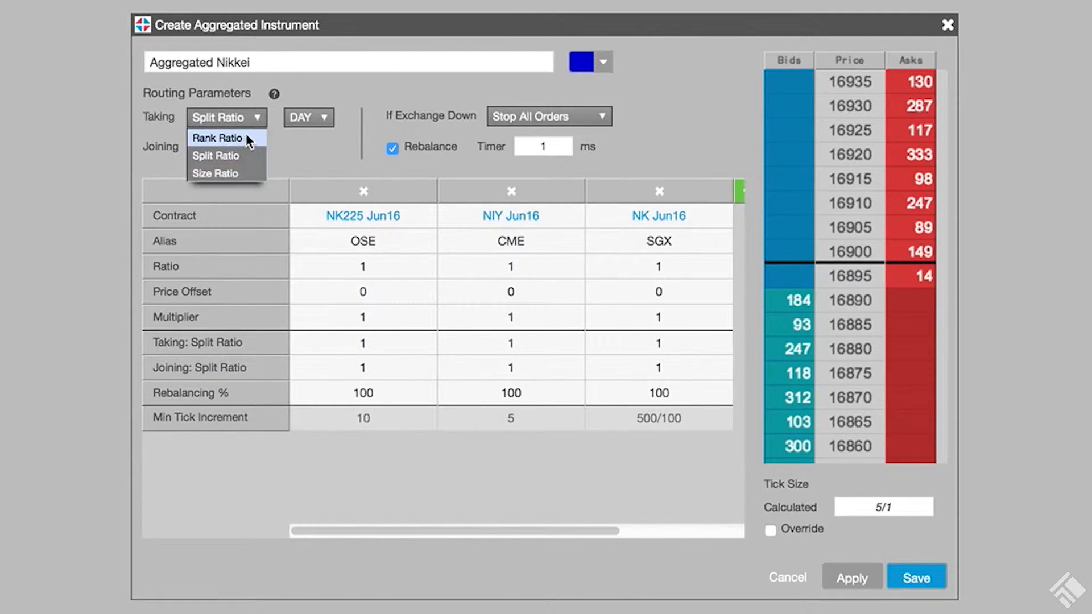
click(217, 137)
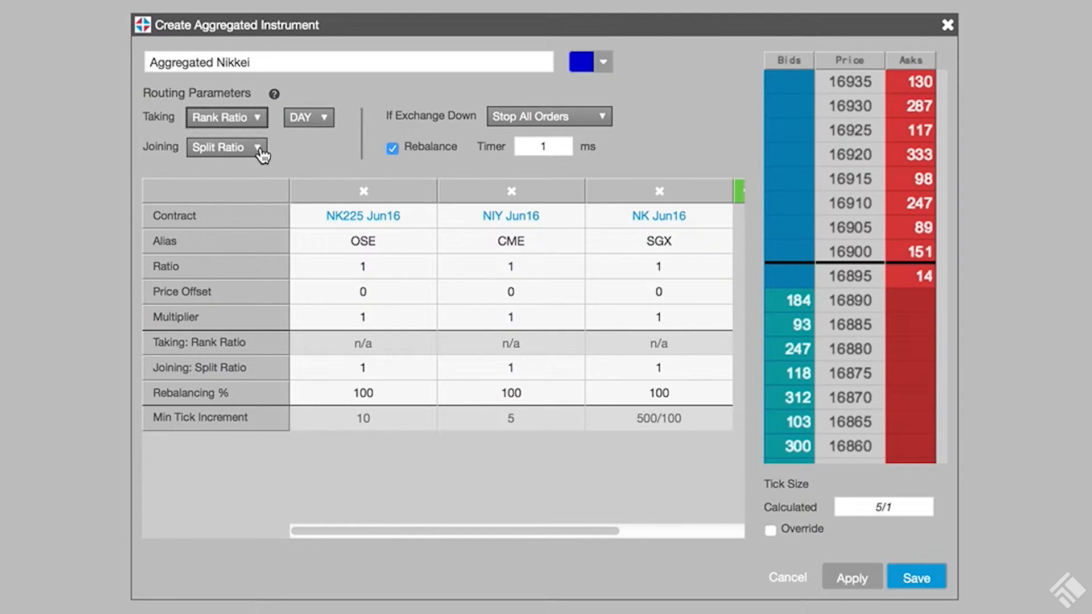
click(225, 147)
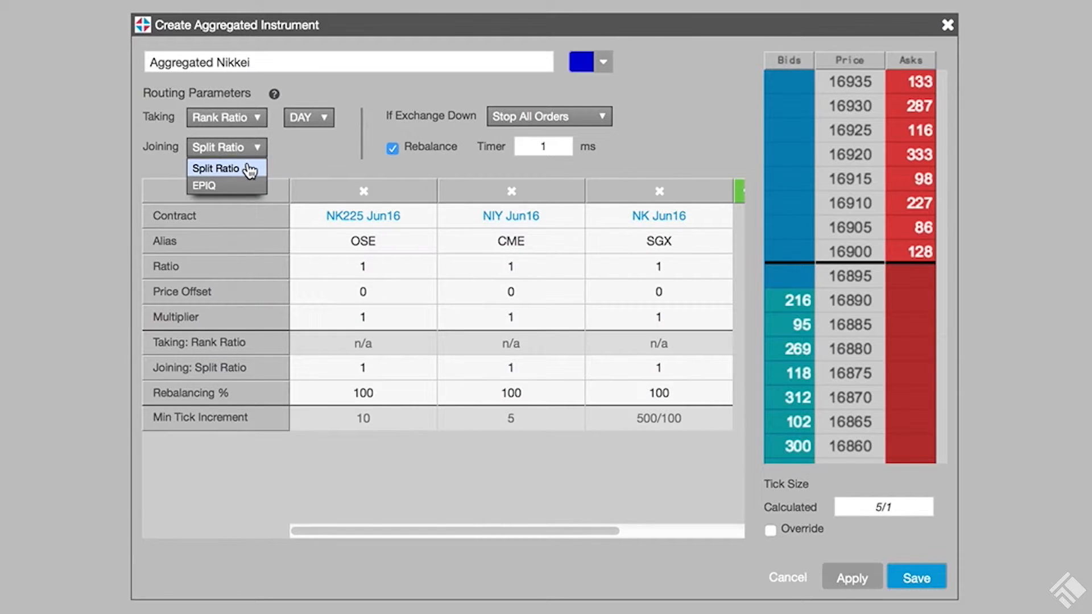
Step: Keep Joining at Split Ratio and enter 3 for the OSE leg's ratio
click(217, 168)
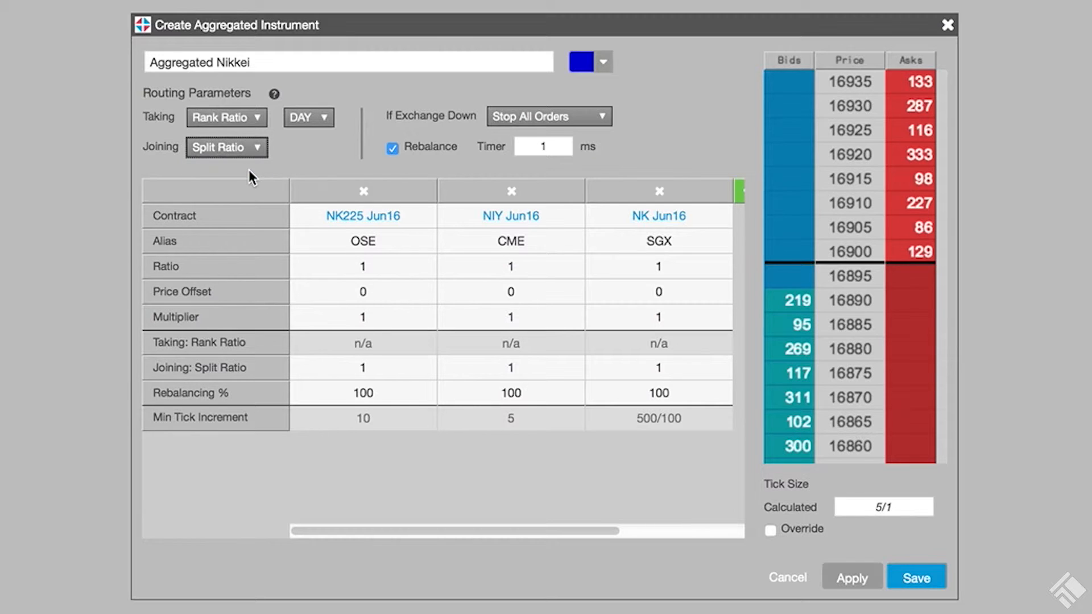
click(362, 368)
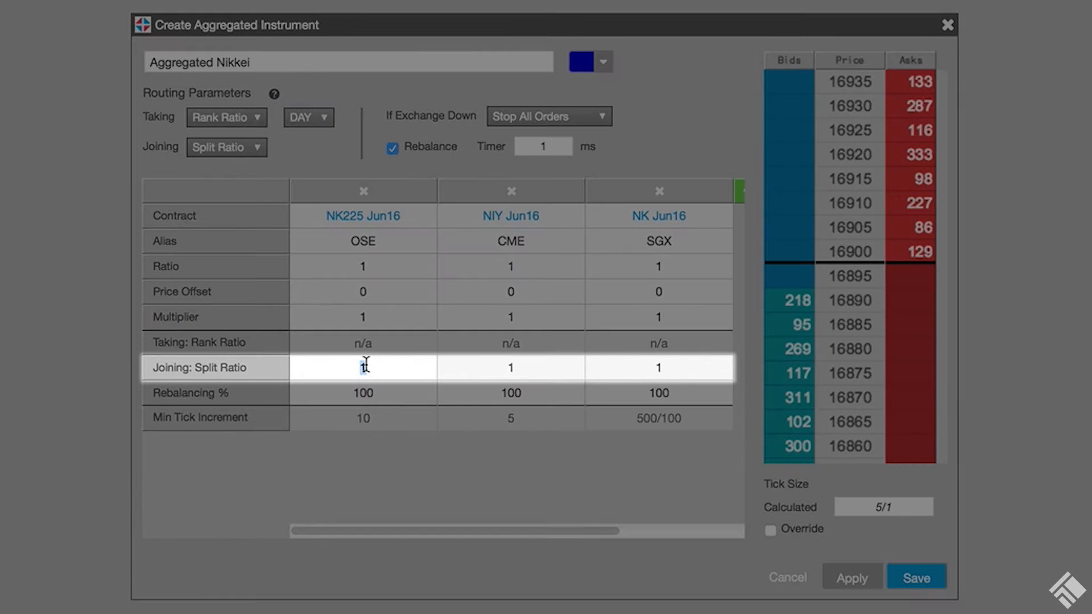
text(3)
click(511, 368)
text(2)
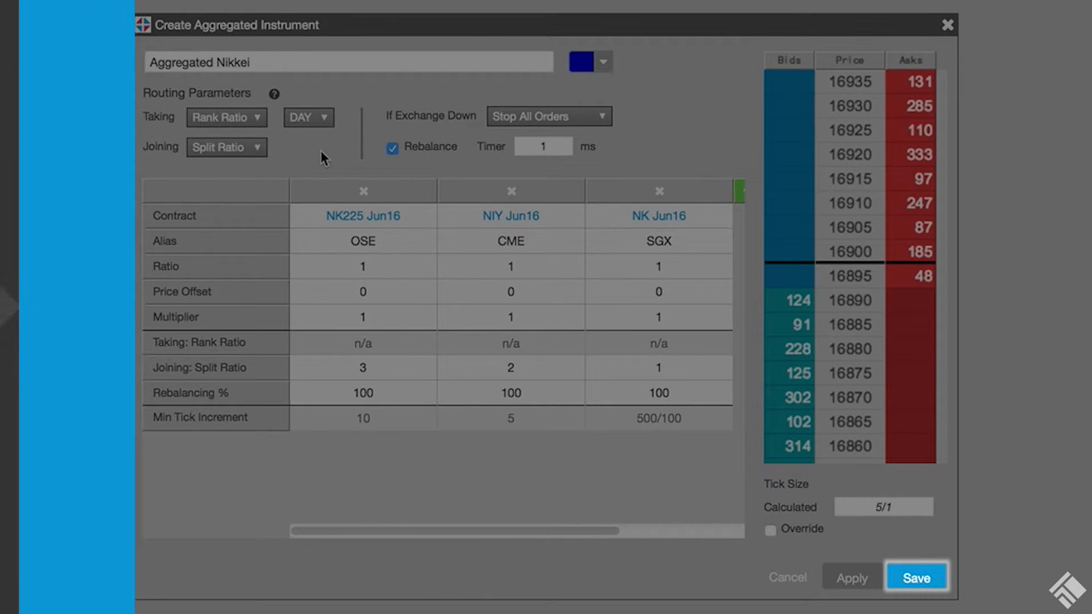
Step: Save Aggregated Nikkei and launch it in MD Trader from the Aggregator list
click(915, 578)
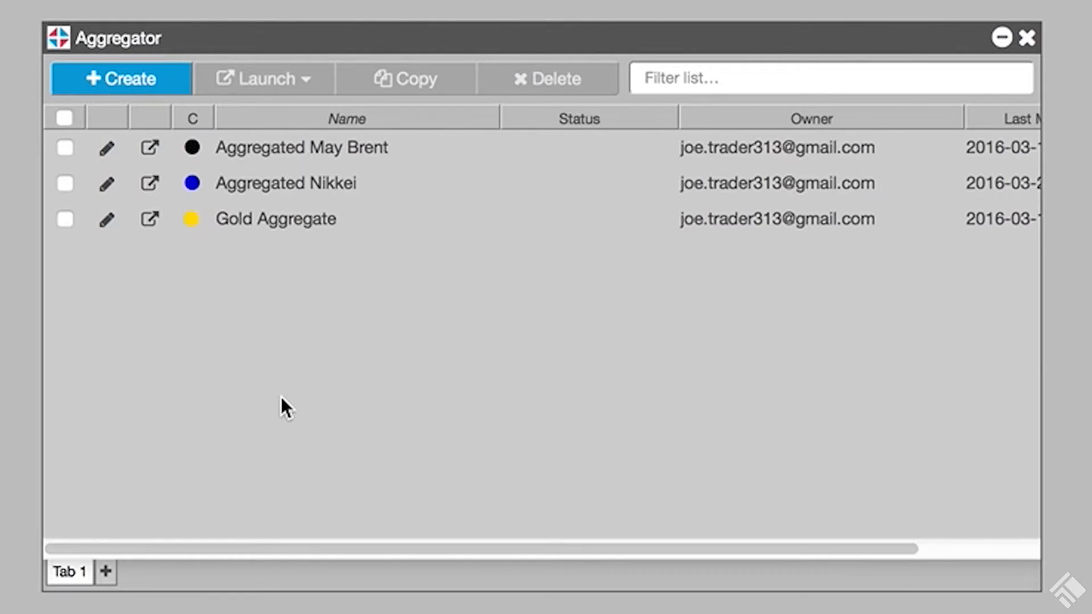
mouse_move(150, 184)
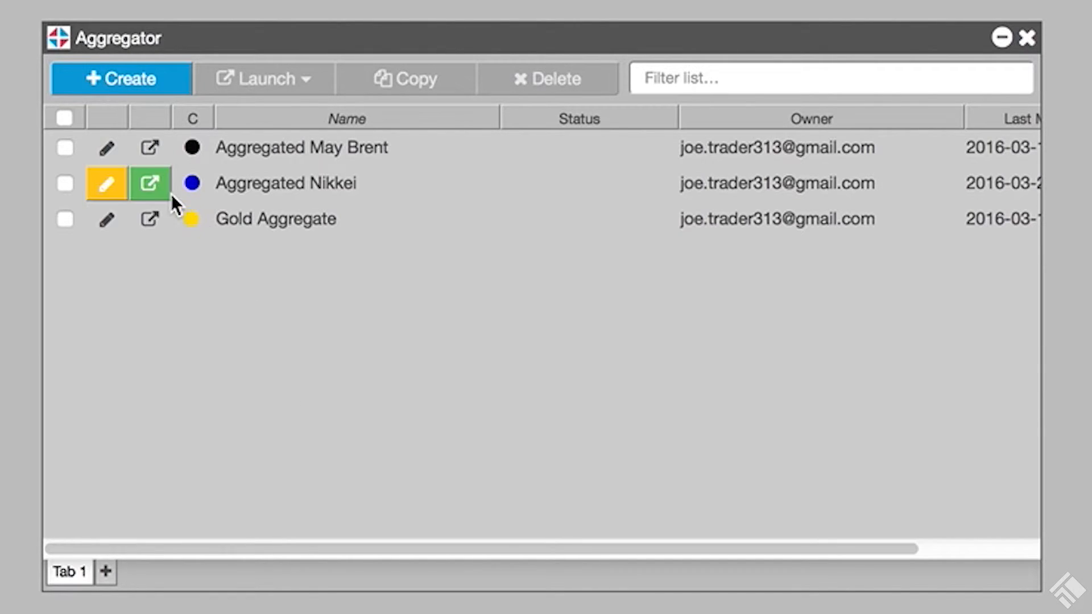
click(149, 184)
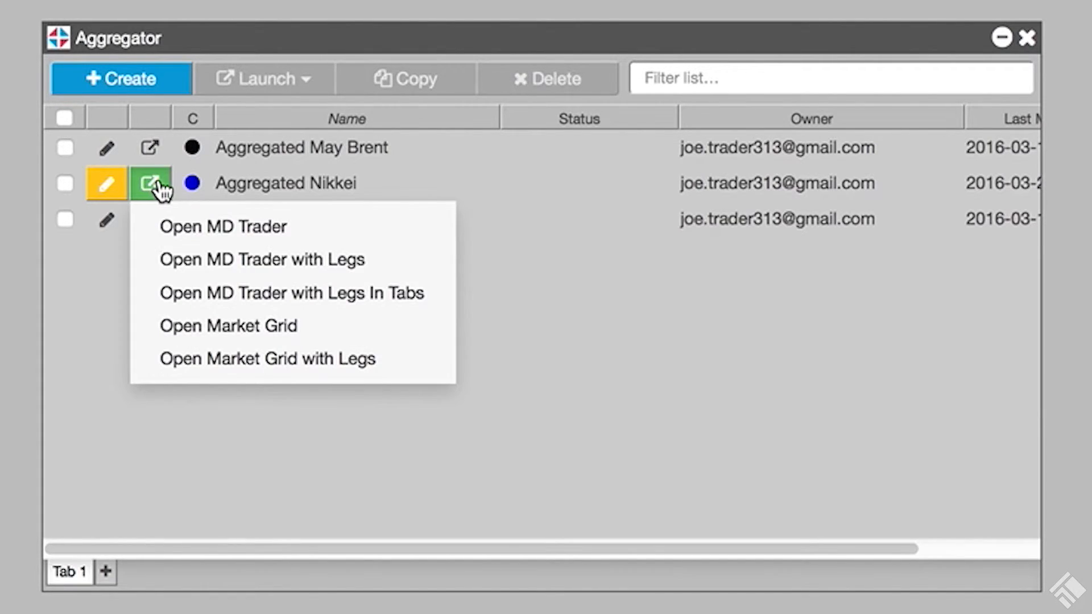
click(223, 226)
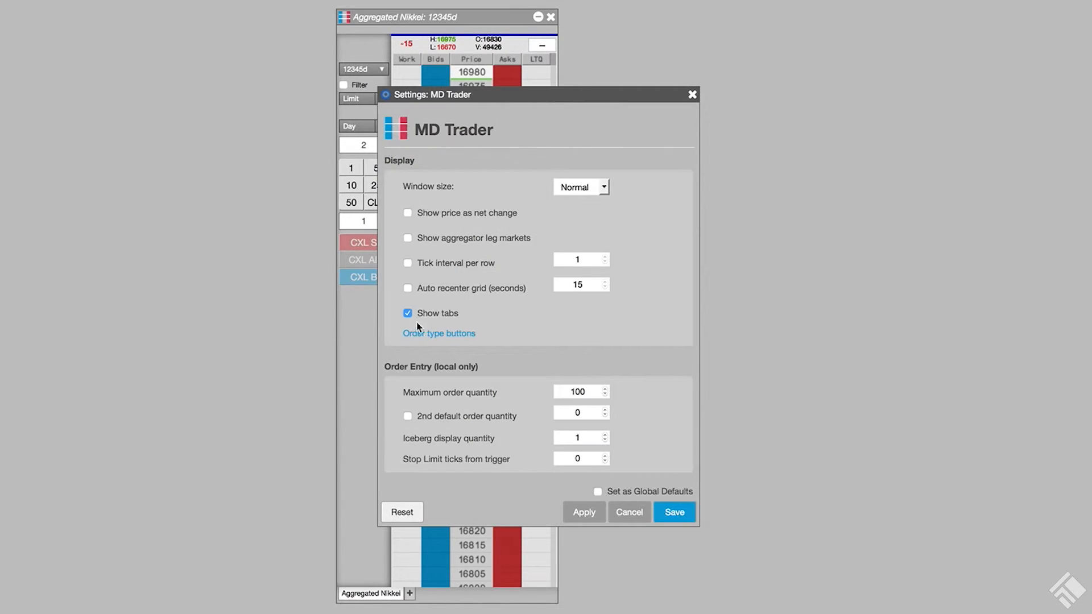
Step: Enable Show aggregator leg markets in MD Trader Settings
click(408, 237)
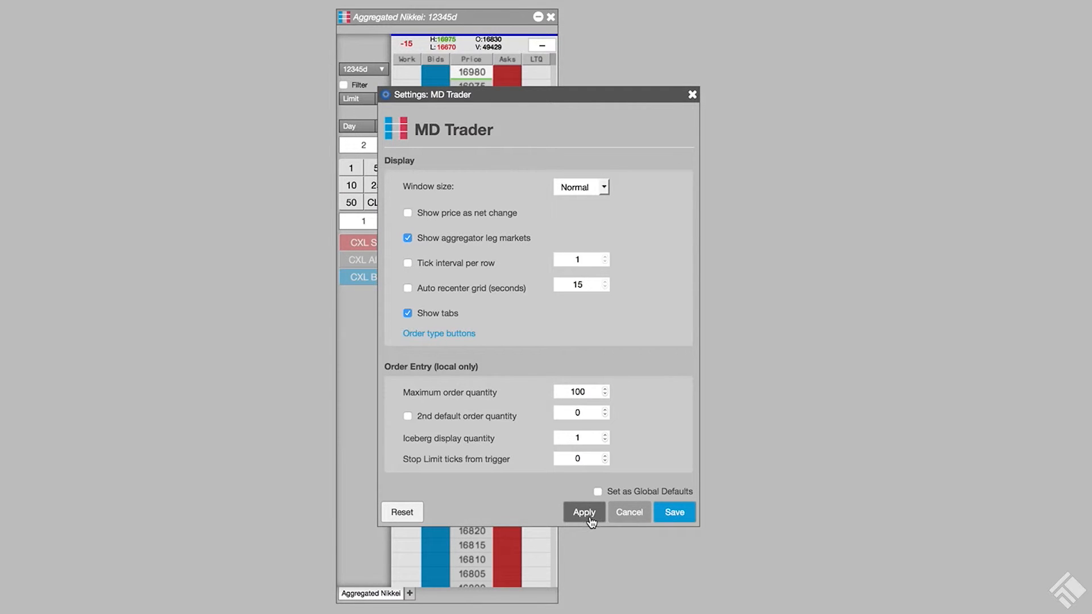